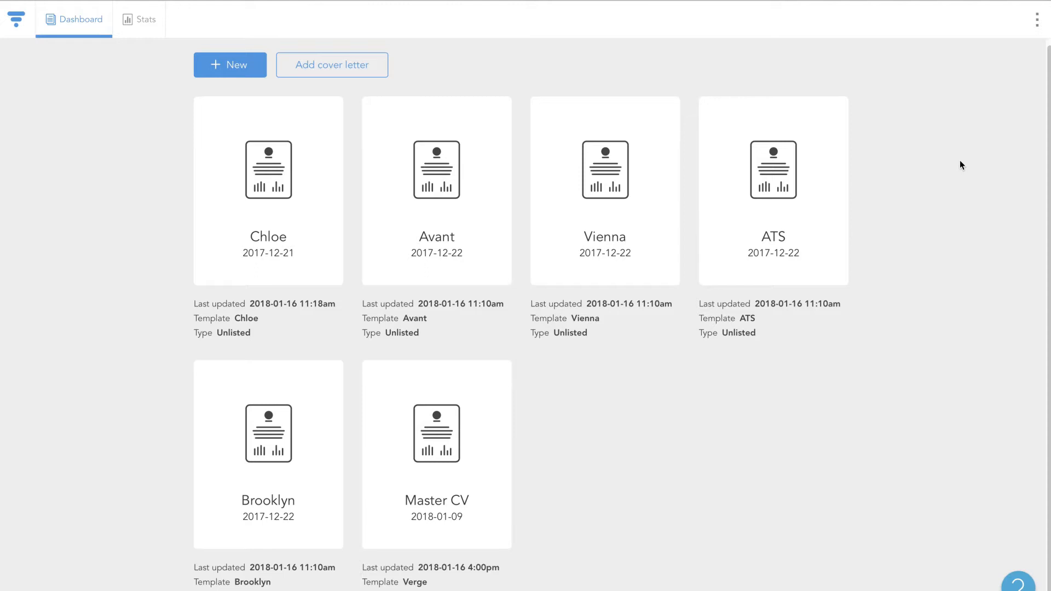
pyautogui.moveTo(896, 329)
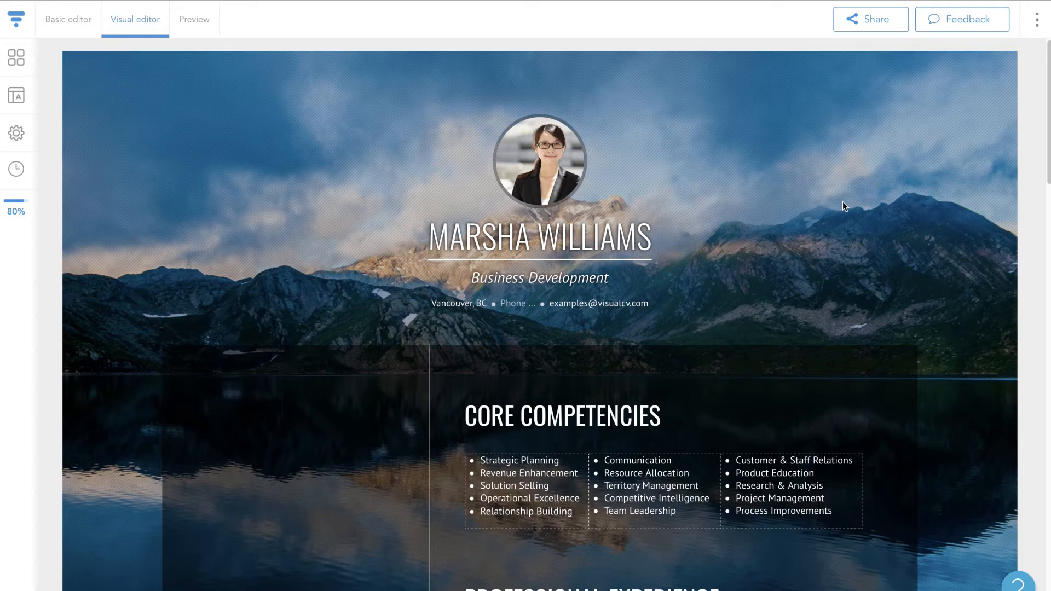
pyautogui.scroll(-3)
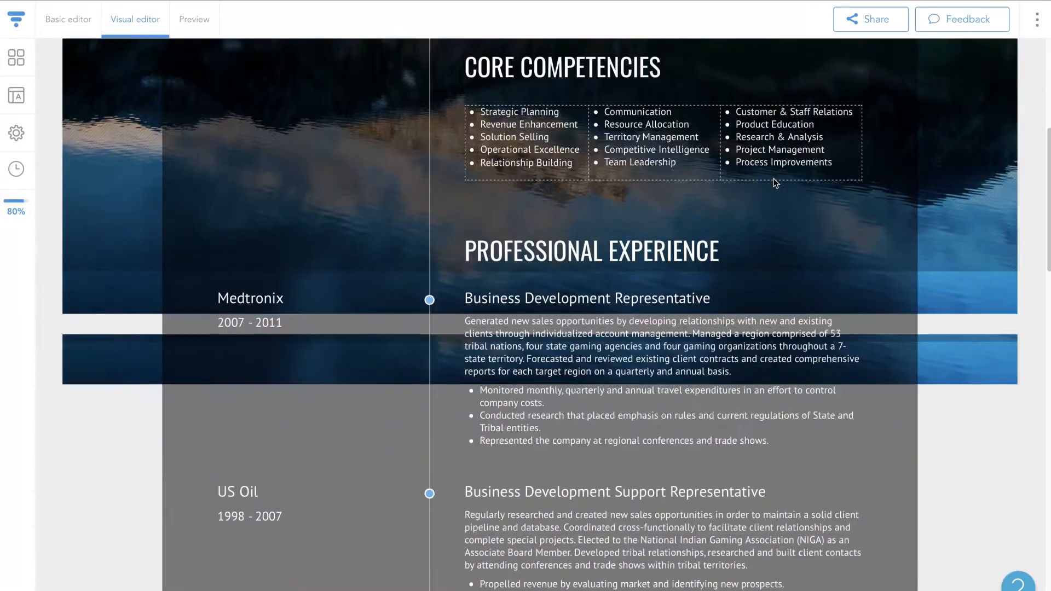
pyautogui.scroll(-3)
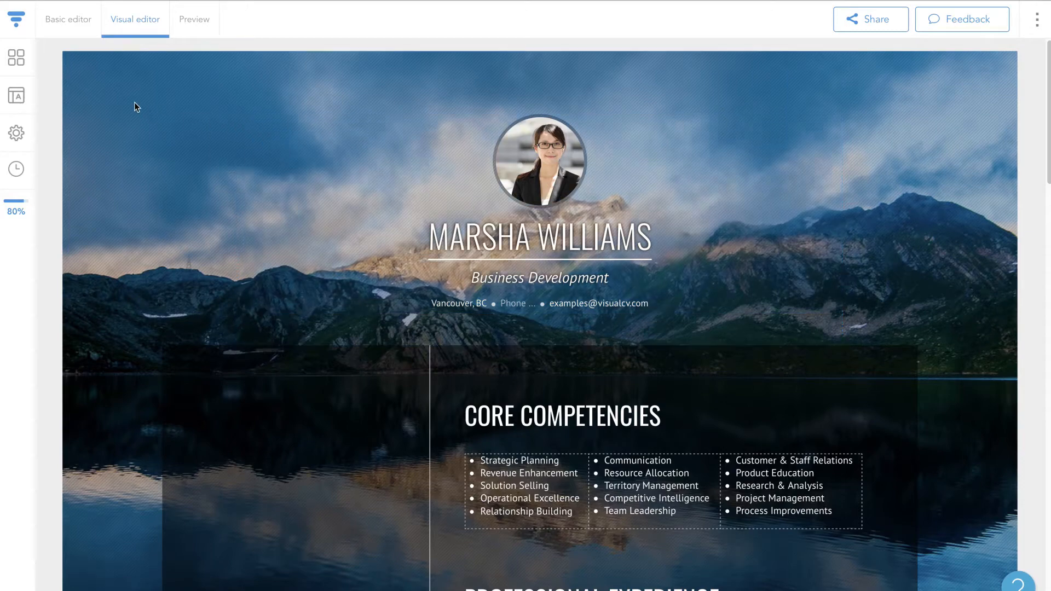
pyautogui.moveTo(122, 95)
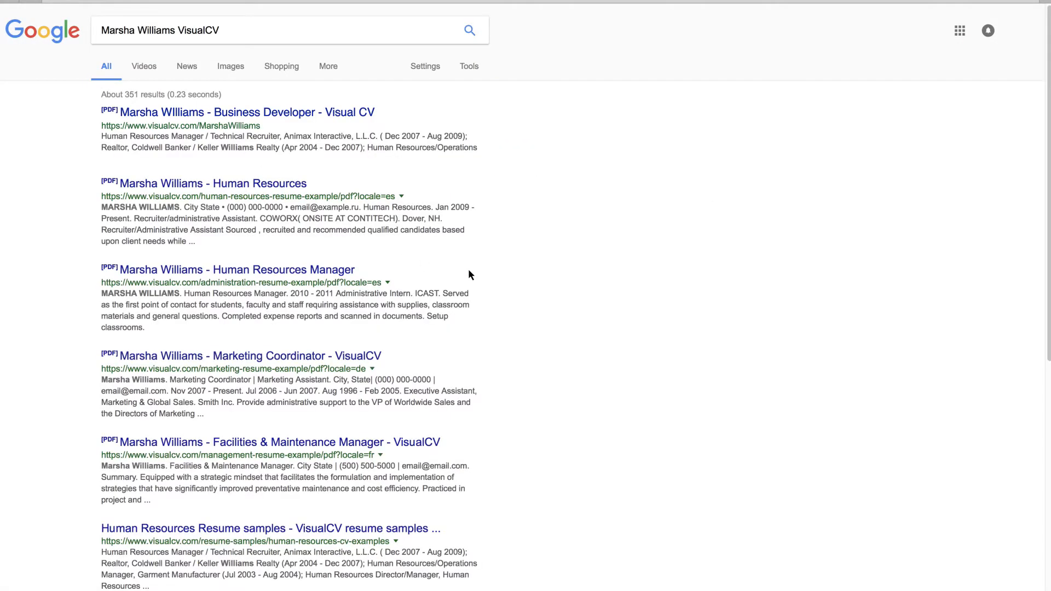
# Step: Return from the Google results to the VisualCV editor tab
pyautogui.click(246, 111)
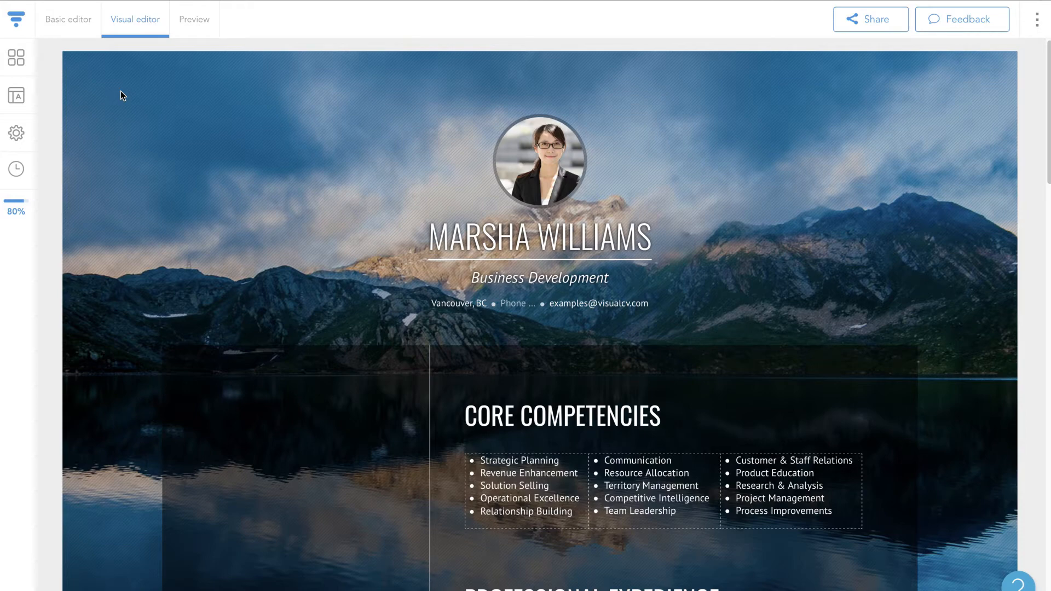
pyautogui.moveTo(19, 26)
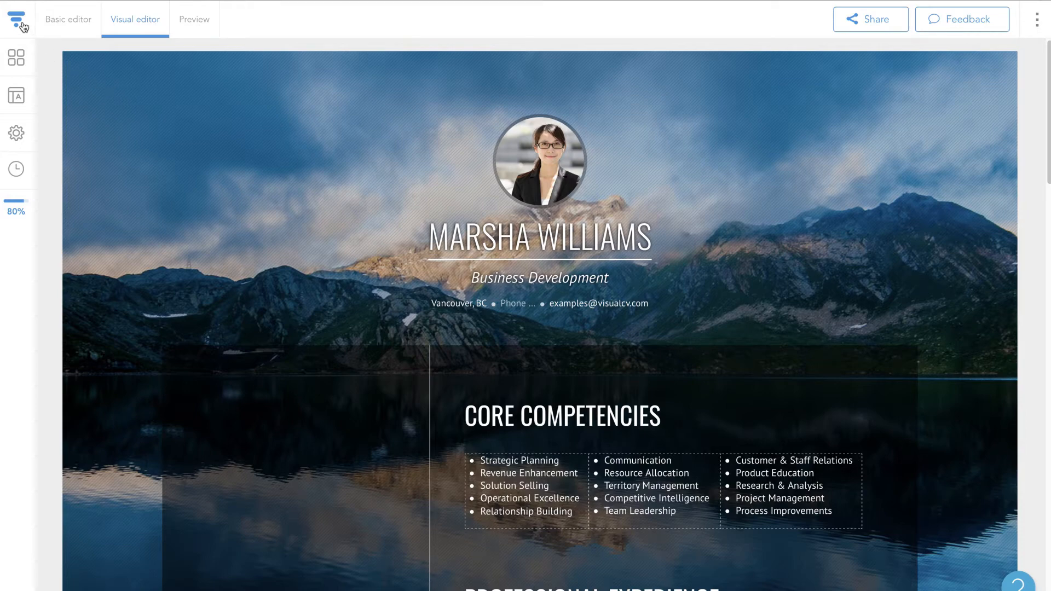
# Step: Return to the dashboard and reopen a resume in the editor
pyautogui.click(15, 19)
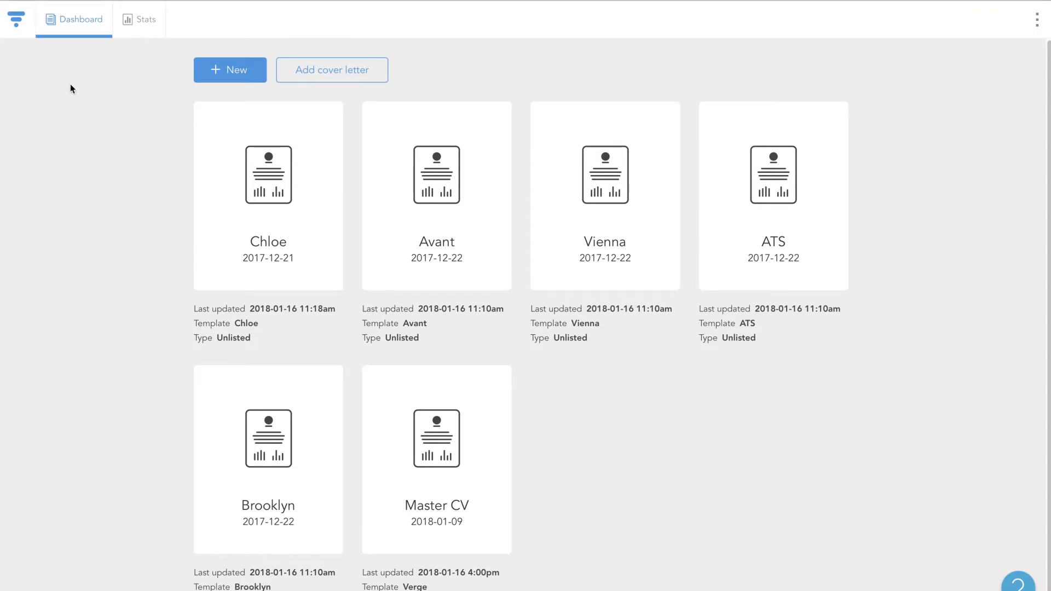
pyautogui.click(230, 70)
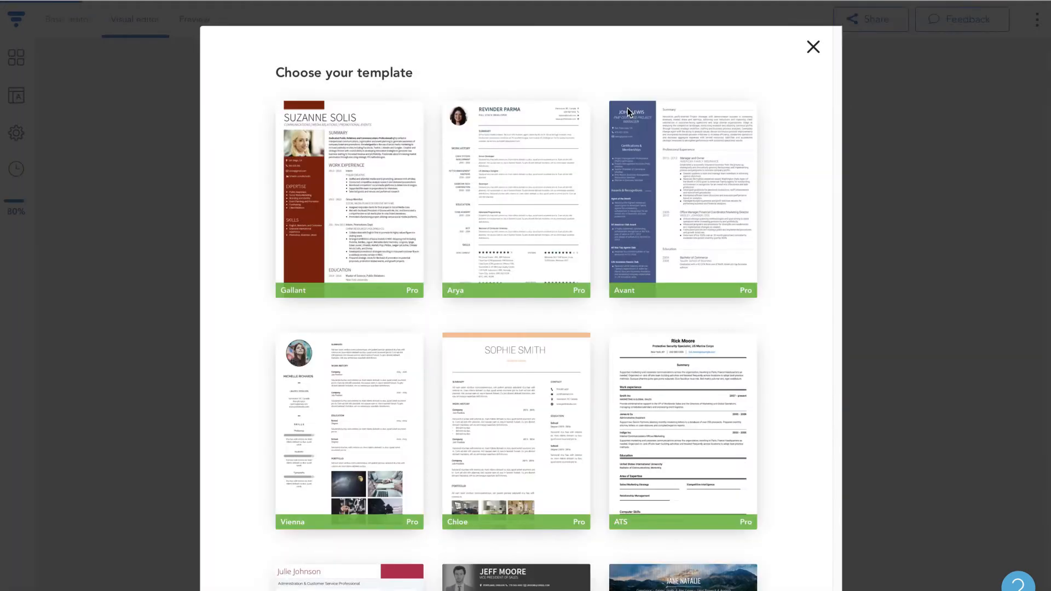
pyautogui.scroll(-3)
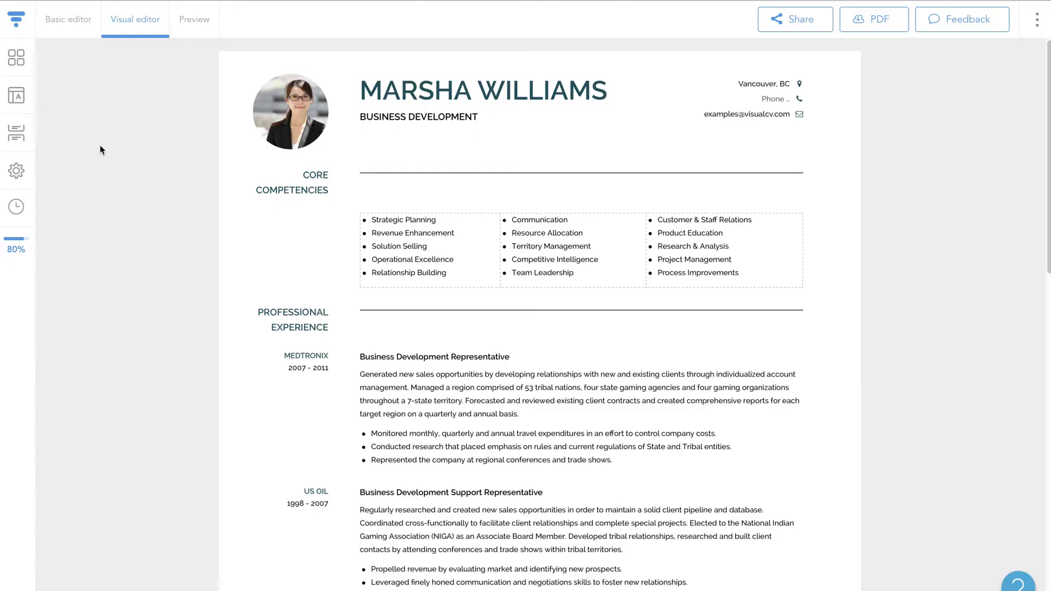
# Step: Retitle the resume 'Business Development Associate' in Settings and save
pyautogui.click(16, 170)
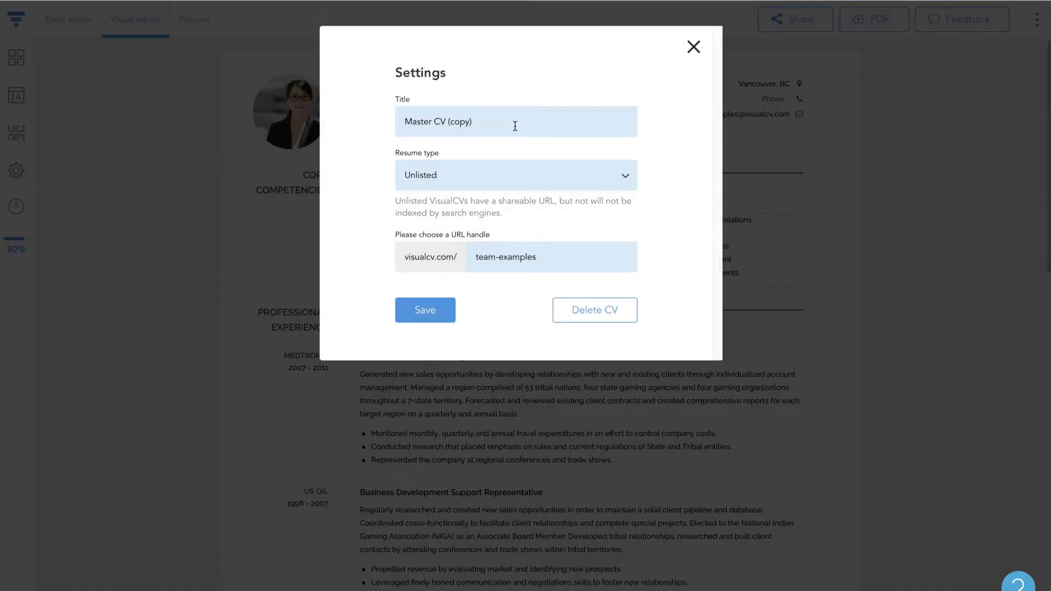
pyautogui.write('Business Development A')
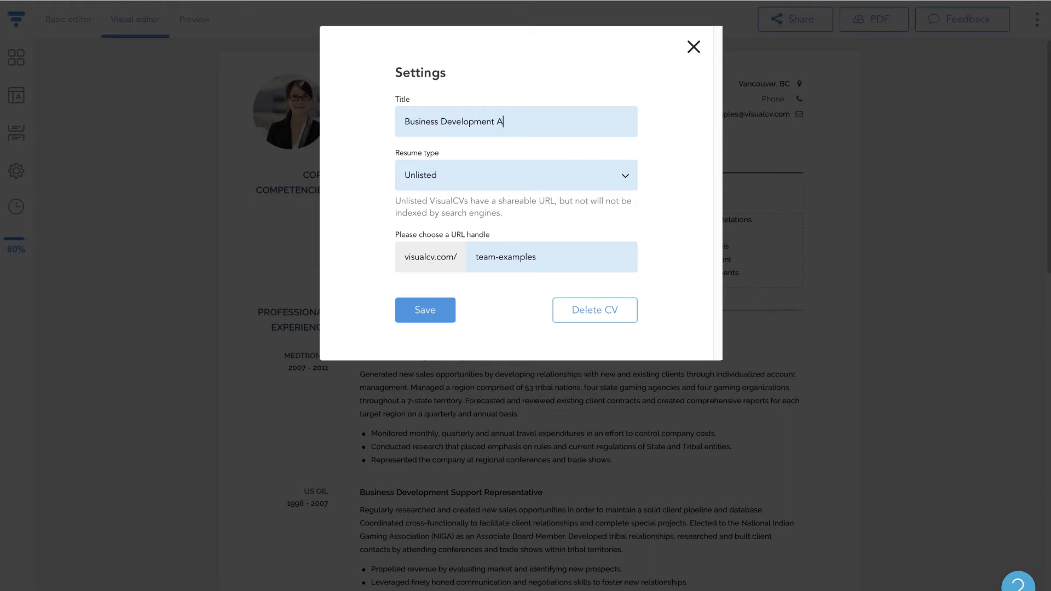
pyautogui.write('ssociate')
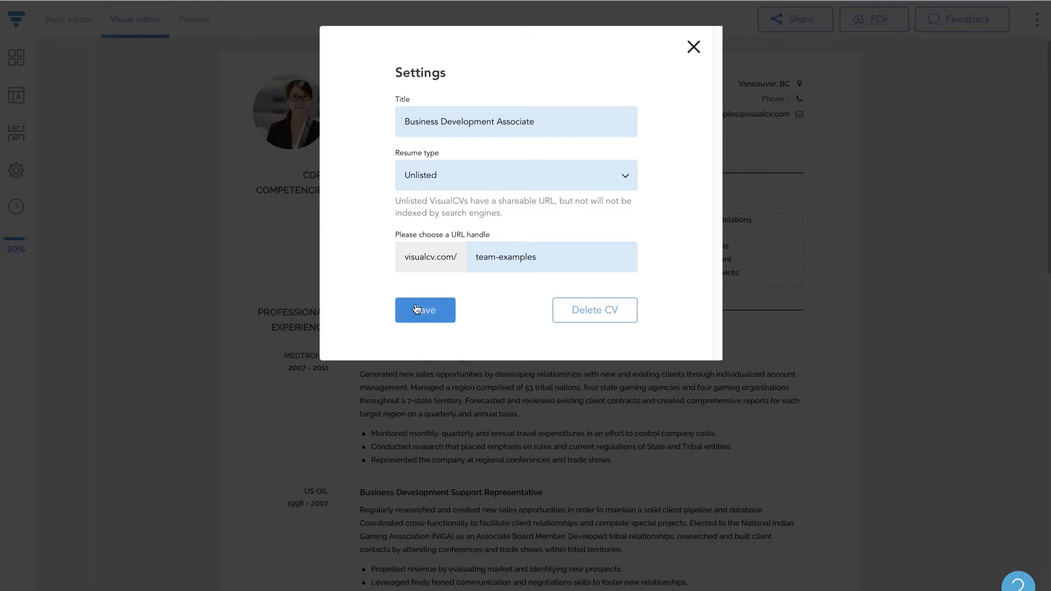
pyautogui.click(424, 310)
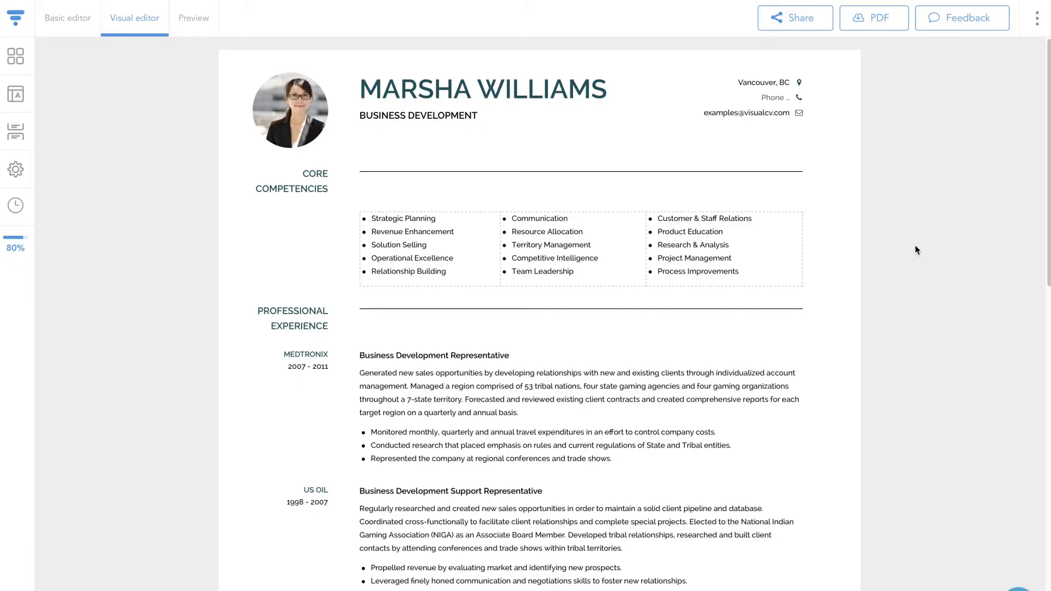
# Step: Share the resume to get its public link and dismiss the Congrats dialog
pyautogui.click(794, 17)
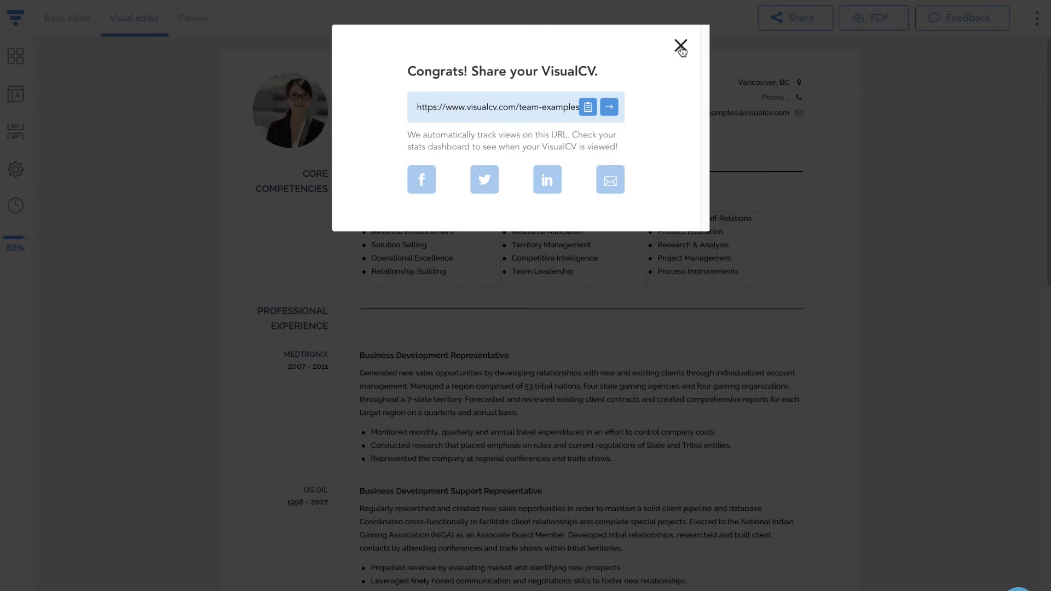
pyautogui.click(679, 46)
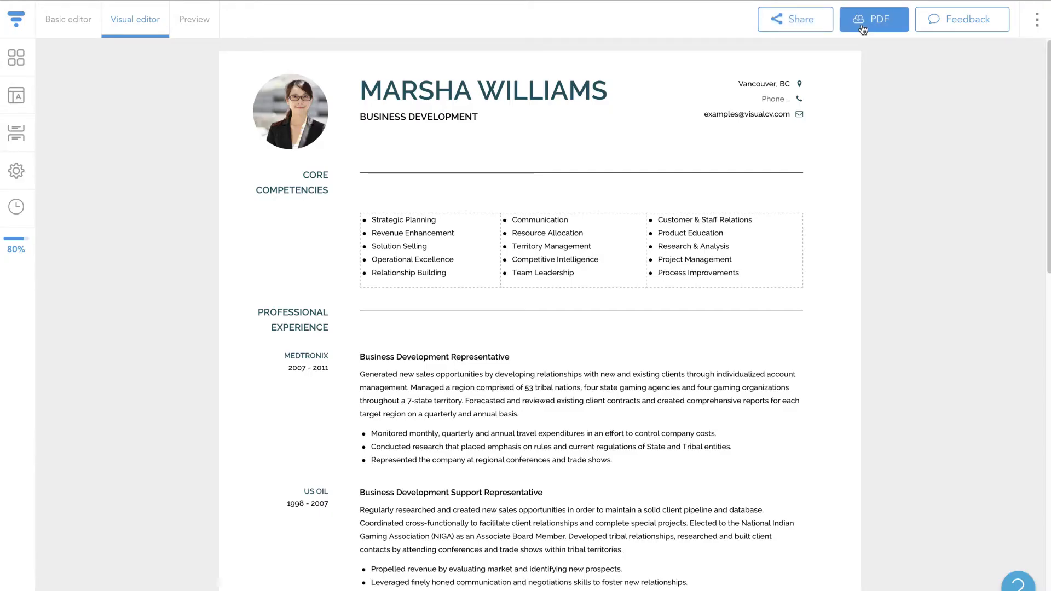
# Step: Export the resume as a PDF and look through it in the new tab
pyautogui.click(873, 19)
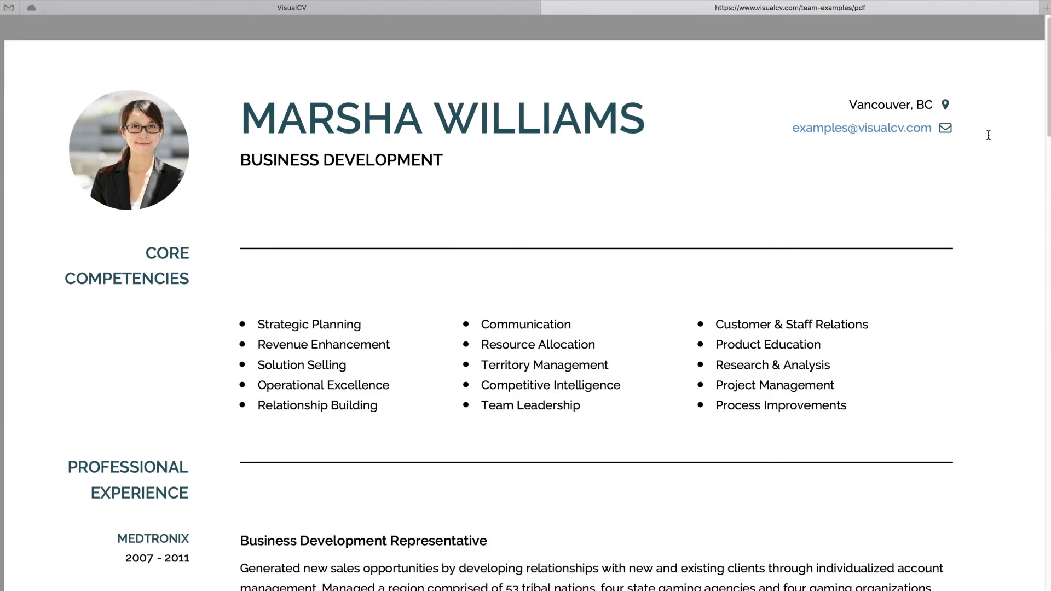
pyautogui.scroll(-3)
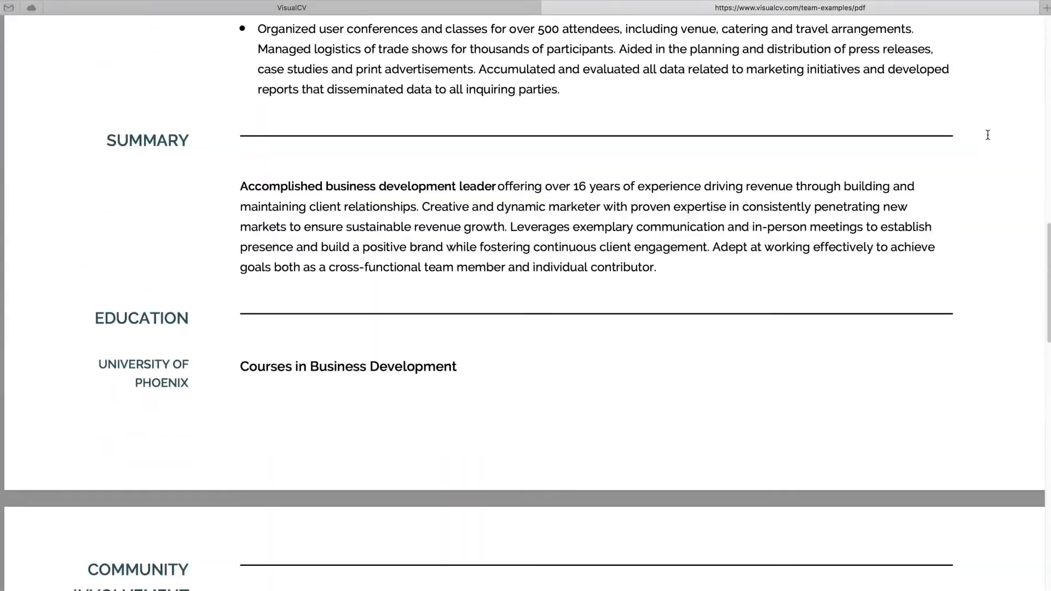
pyautogui.scroll(3)
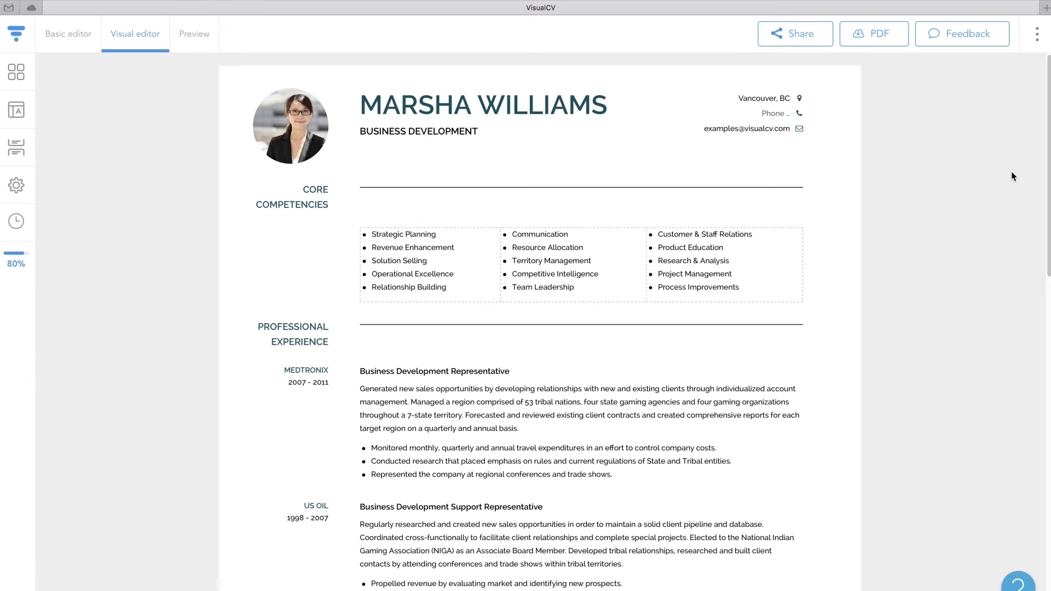
# Step: Show Stats filtered to Business Development Associate, with 0 views and downloads
pyautogui.click(1036, 33)
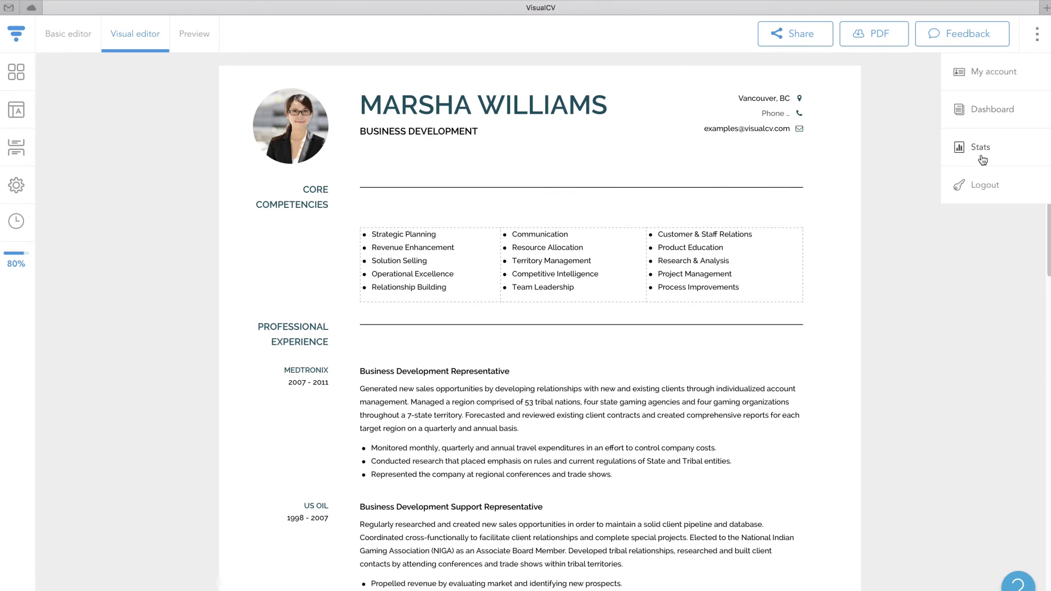
pyautogui.click(980, 147)
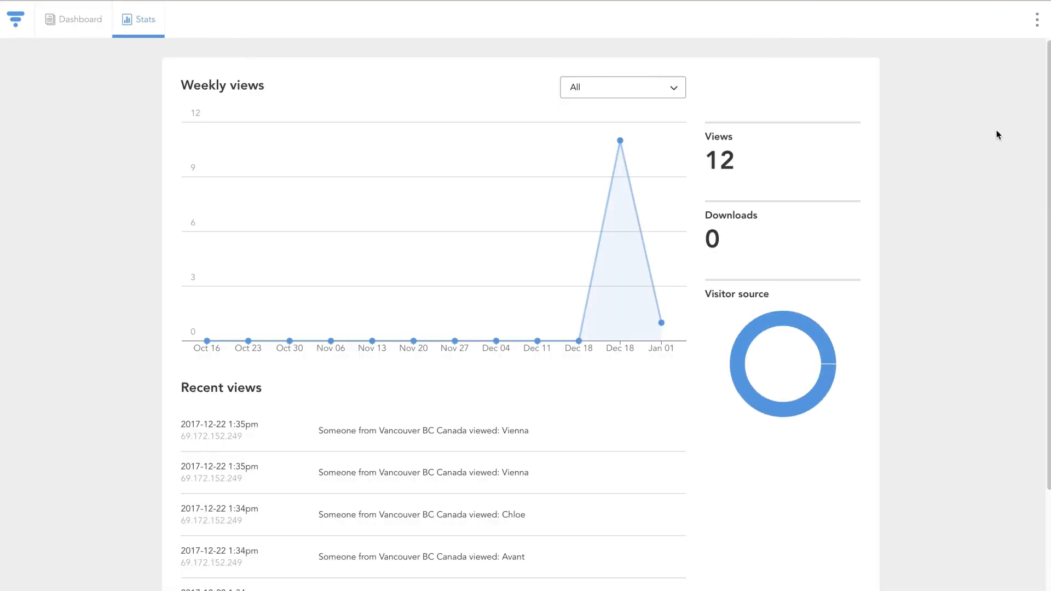
pyautogui.click(622, 87)
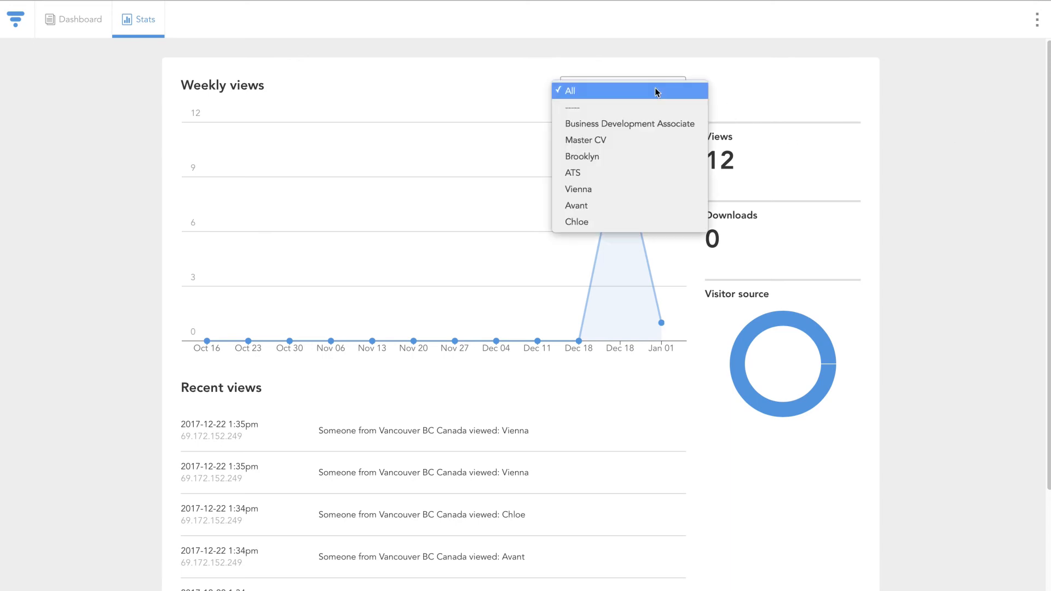
pyautogui.moveTo(650, 123)
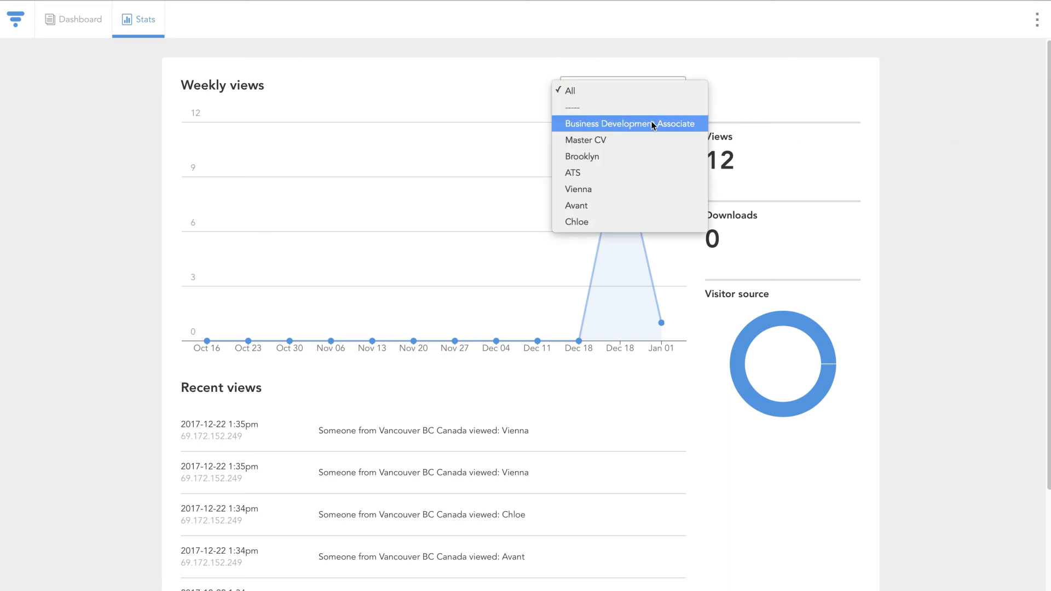
pyautogui.click(628, 123)
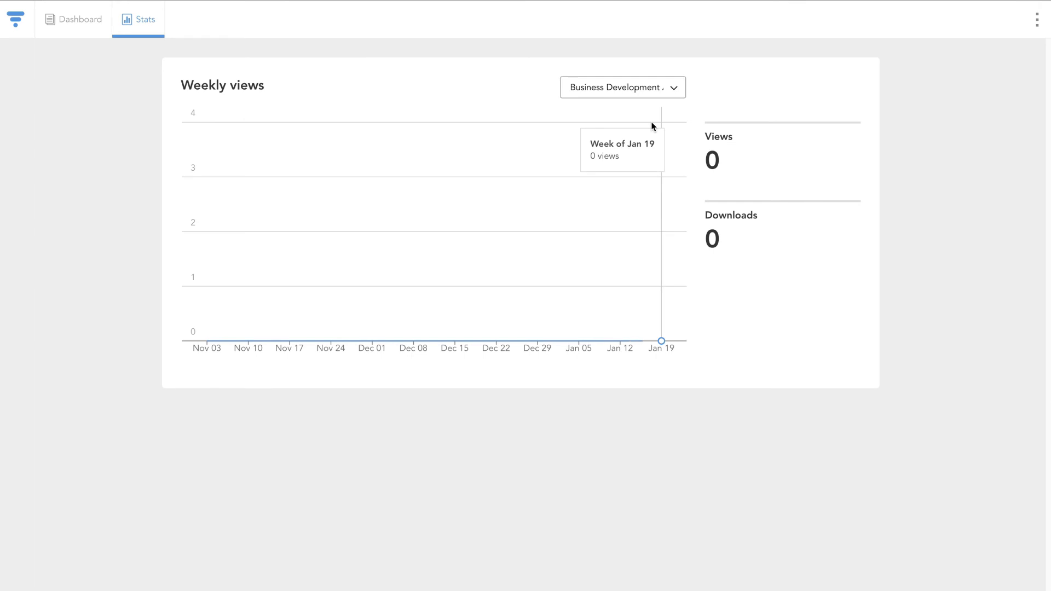